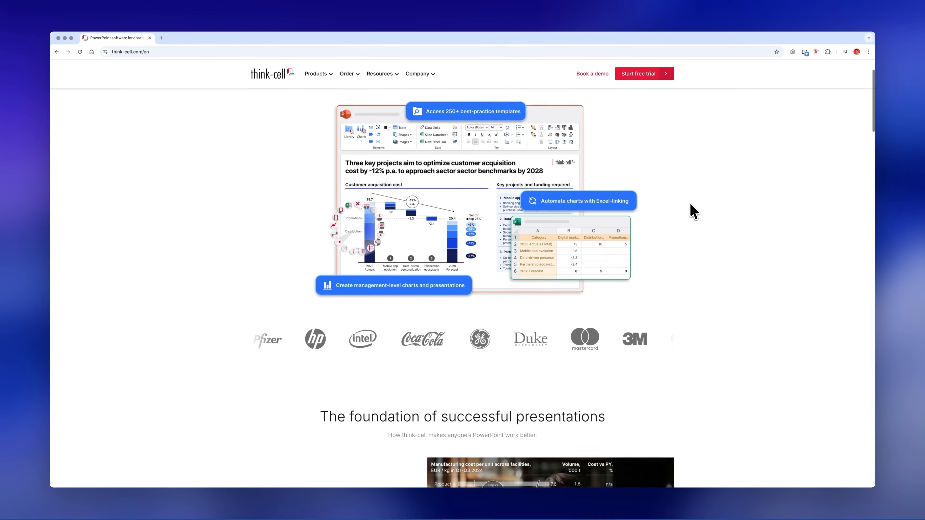
# Scroll down the think-cell free trial page to the Windows and Mac compatibility section
pyautogui.scroll(-3)
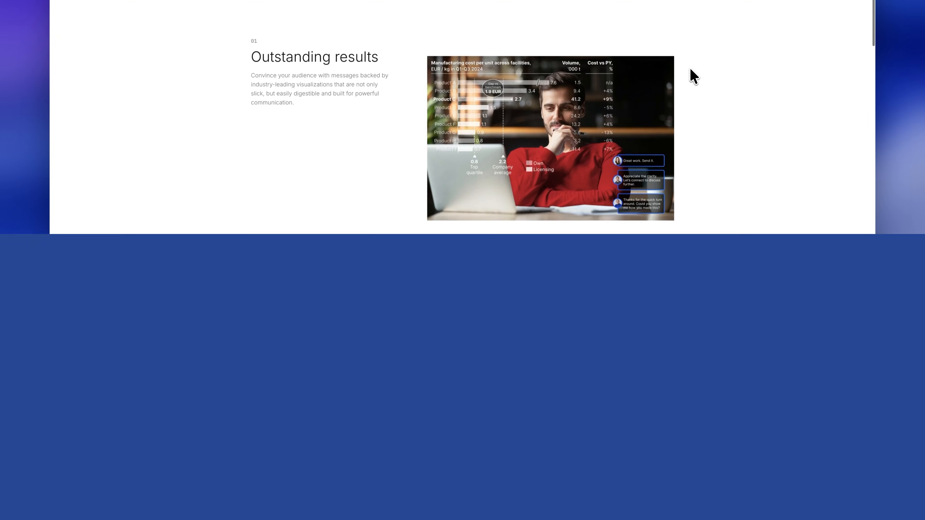
pyautogui.scroll(-3)
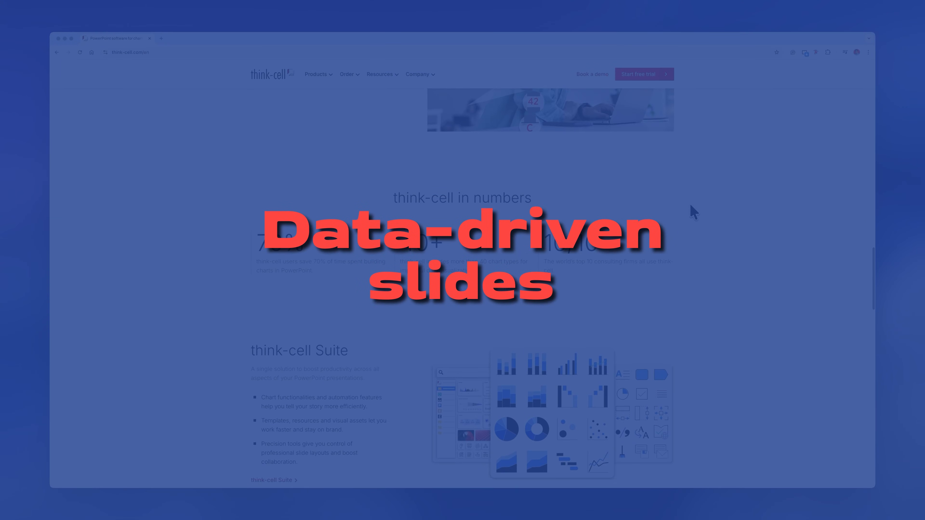
pyautogui.scroll(-3)
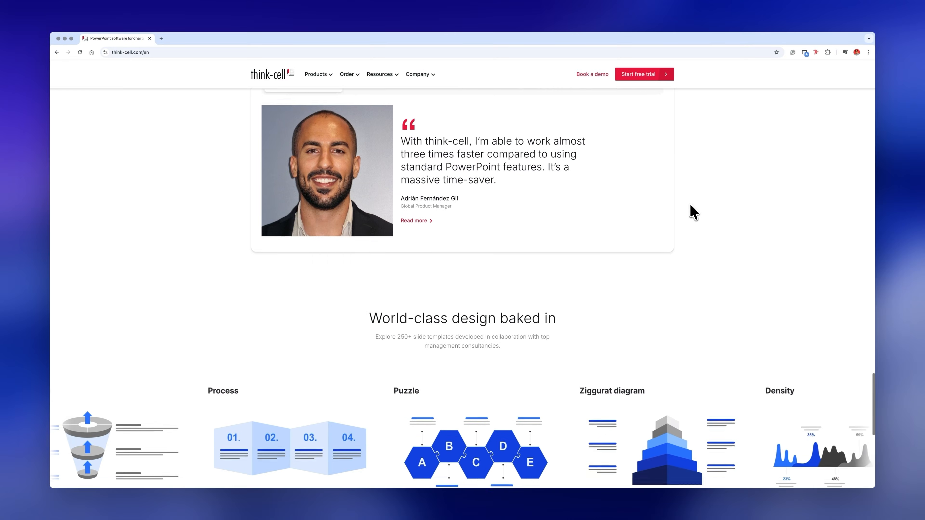
pyautogui.scroll(-3)
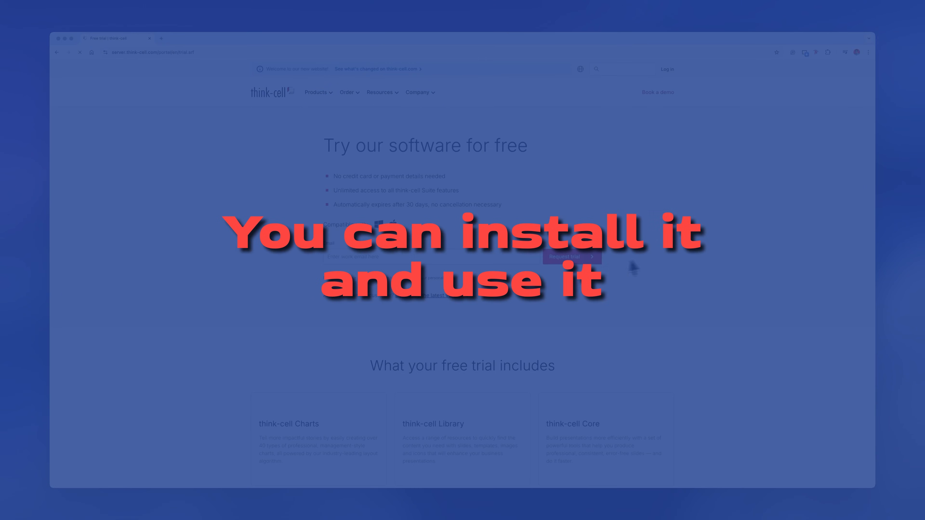
pyautogui.scroll(-3)
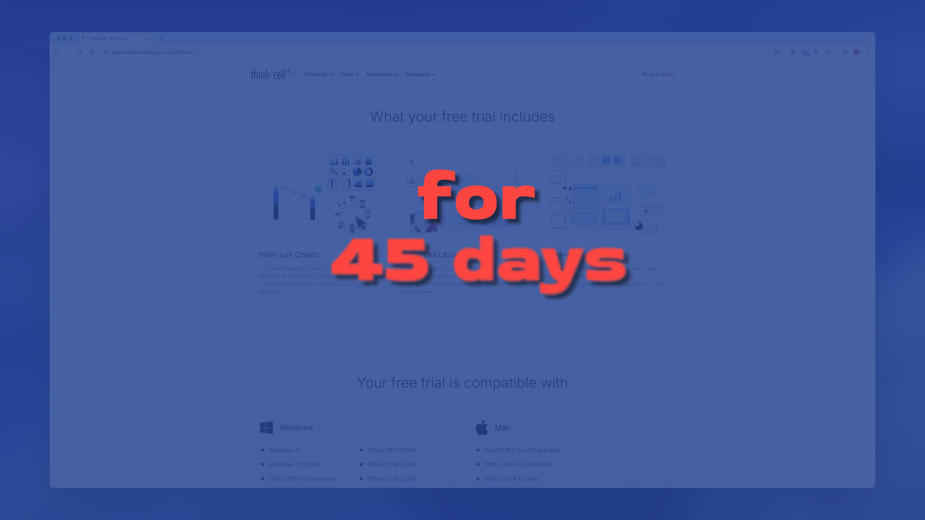
pyautogui.scroll(-3)
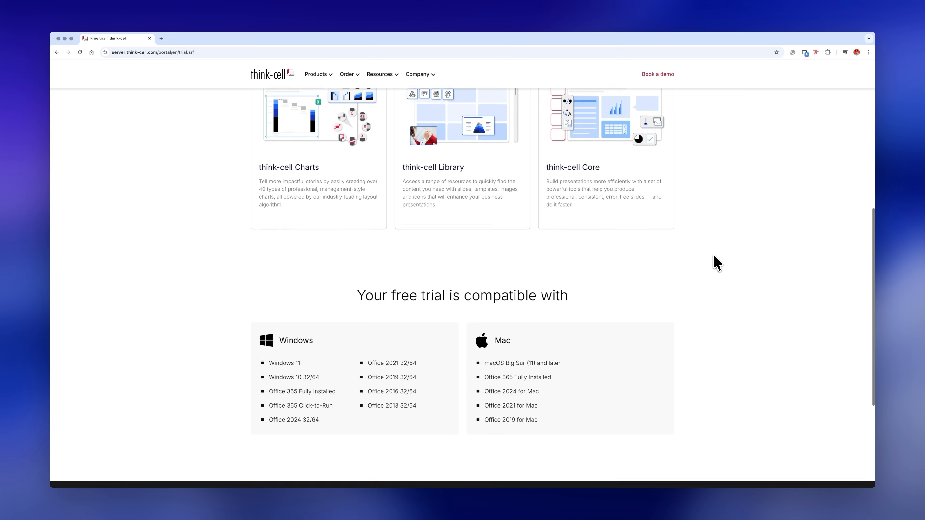
pyautogui.scroll(-3)
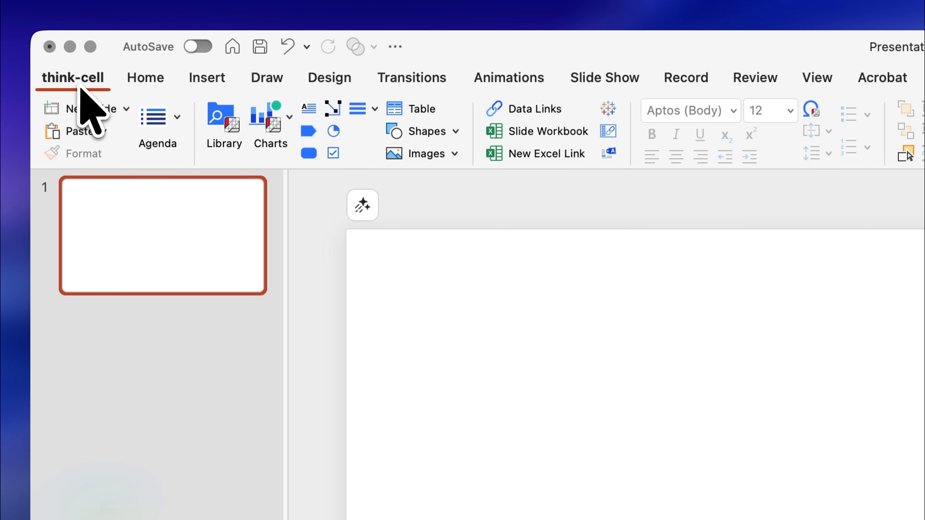
# On the think-cell ribbon, browse the Charts gallery and the tools menu listing Clean Up and Send Slides
pyautogui.click(261, 116)
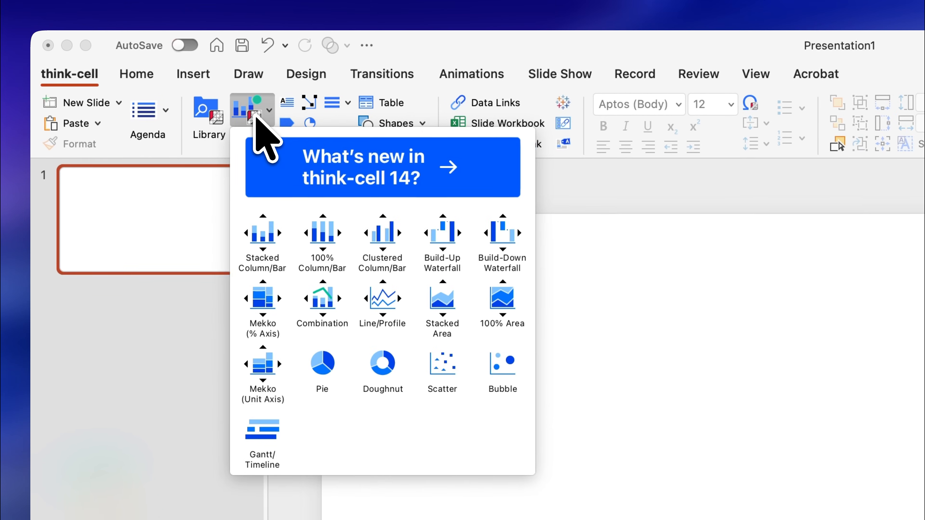
pyautogui.click(284, 91)
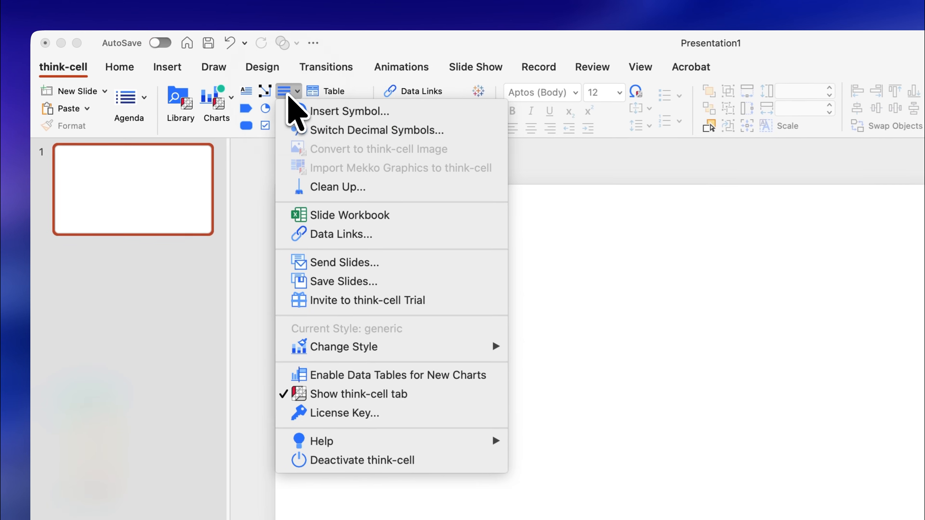
pyautogui.click(180, 100)
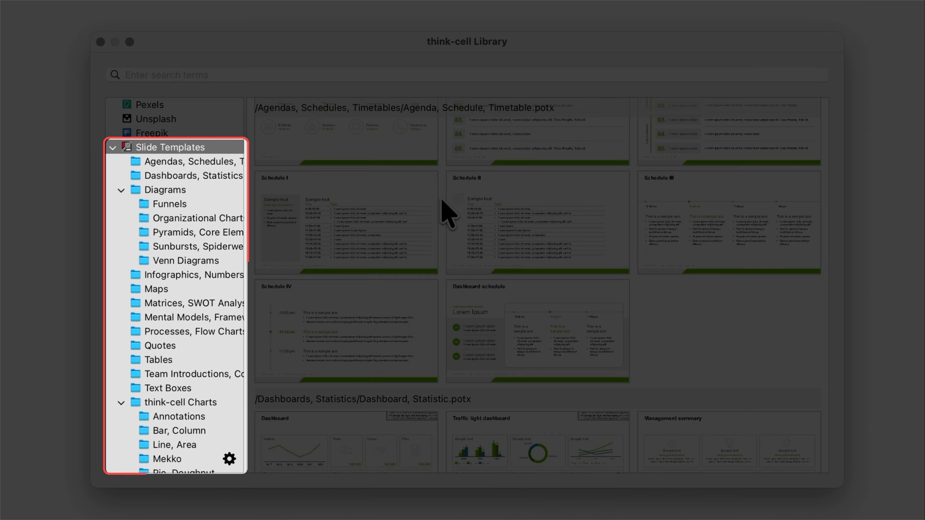
pyautogui.scroll(-3)
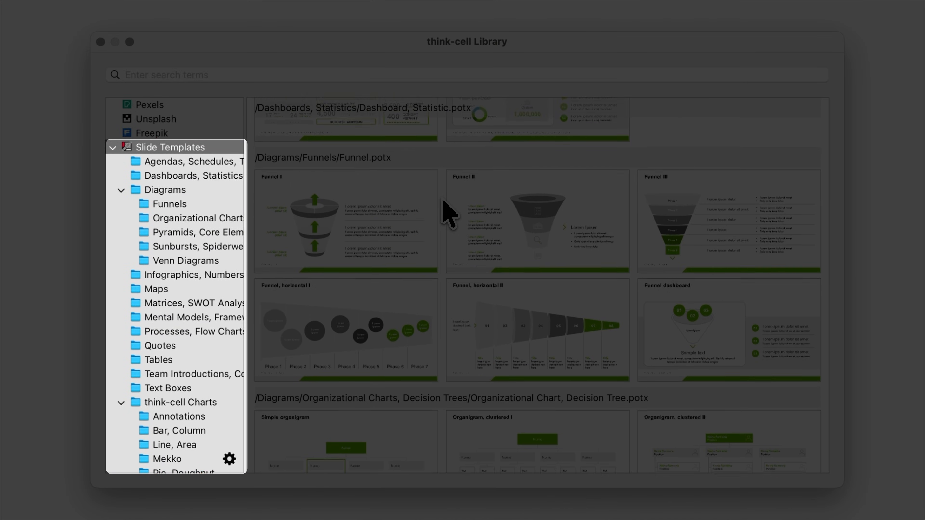
pyautogui.scroll(-3)
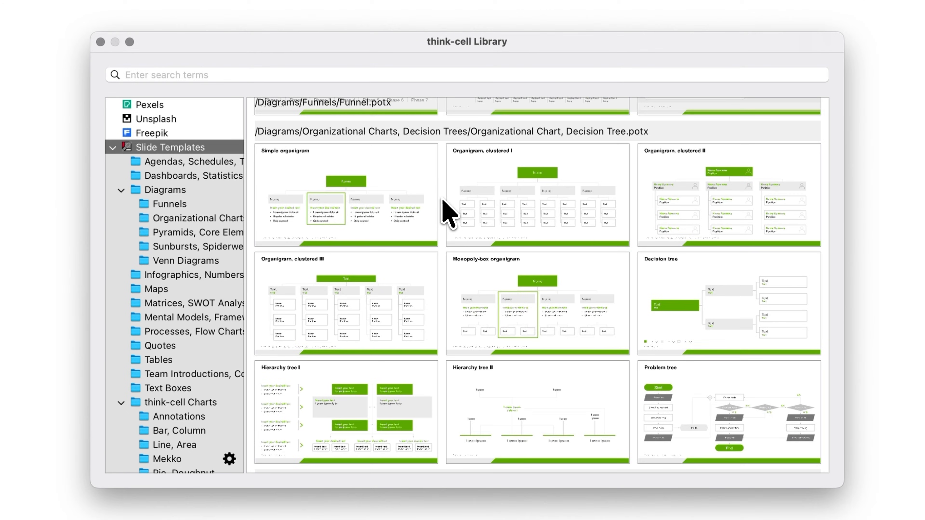
pyautogui.scroll(-3)
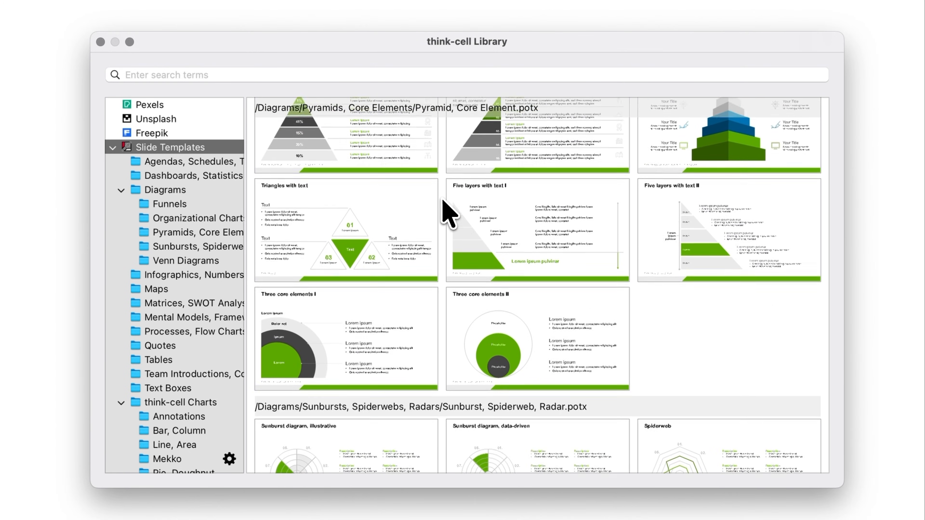
pyautogui.scroll(-3)
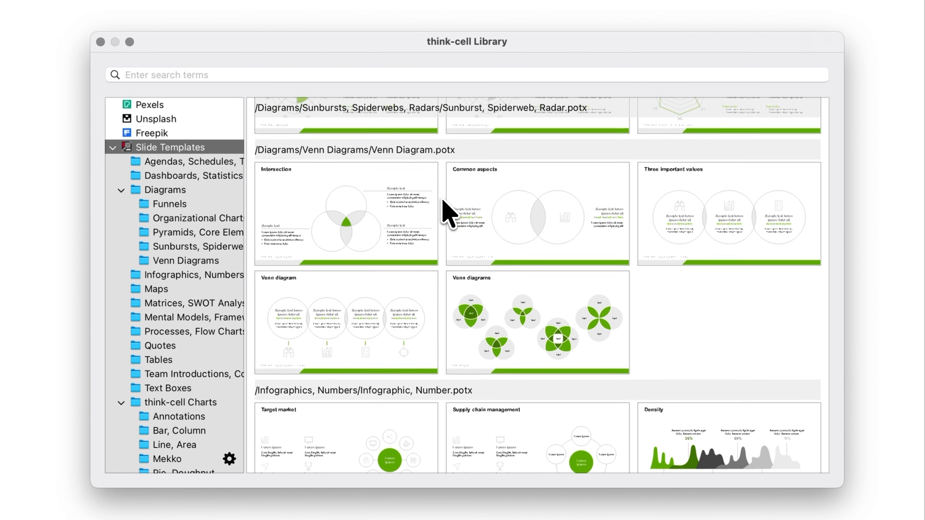
pyautogui.scroll(-3)
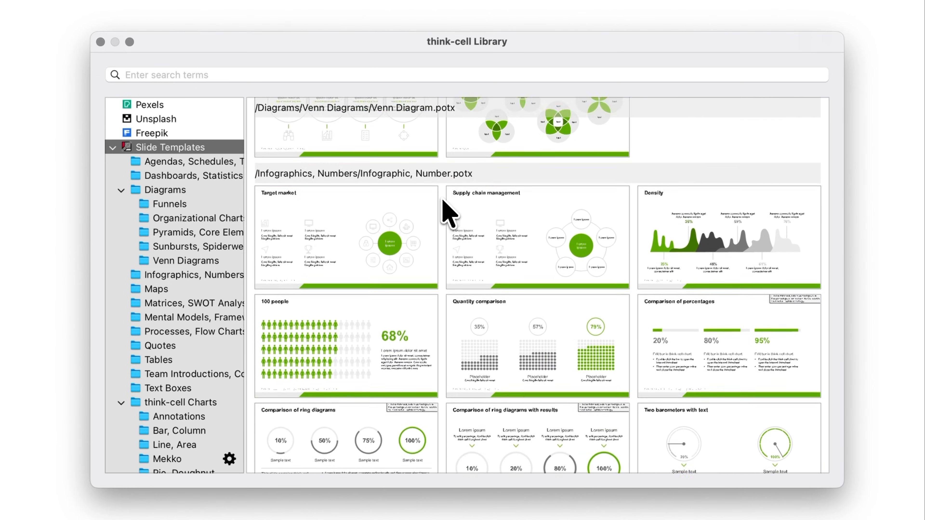
pyautogui.scroll(-3)
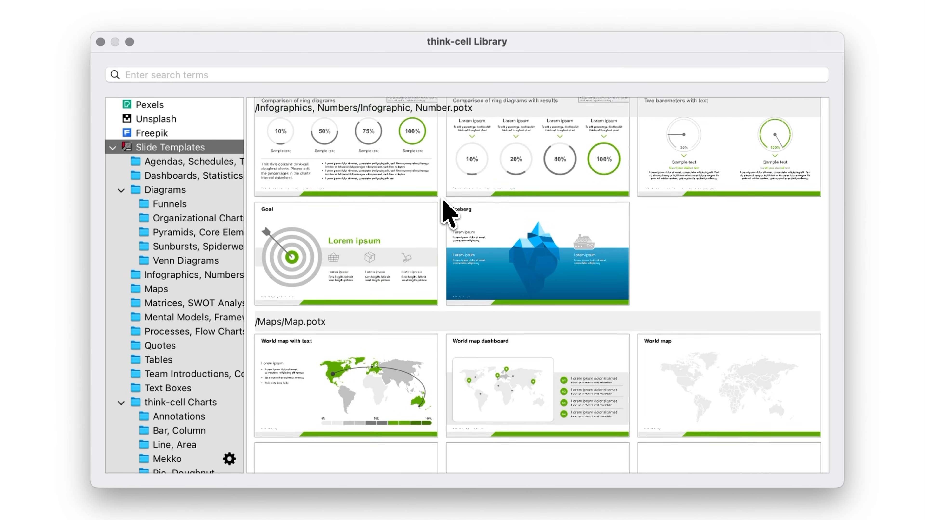
pyautogui.scroll(-3)
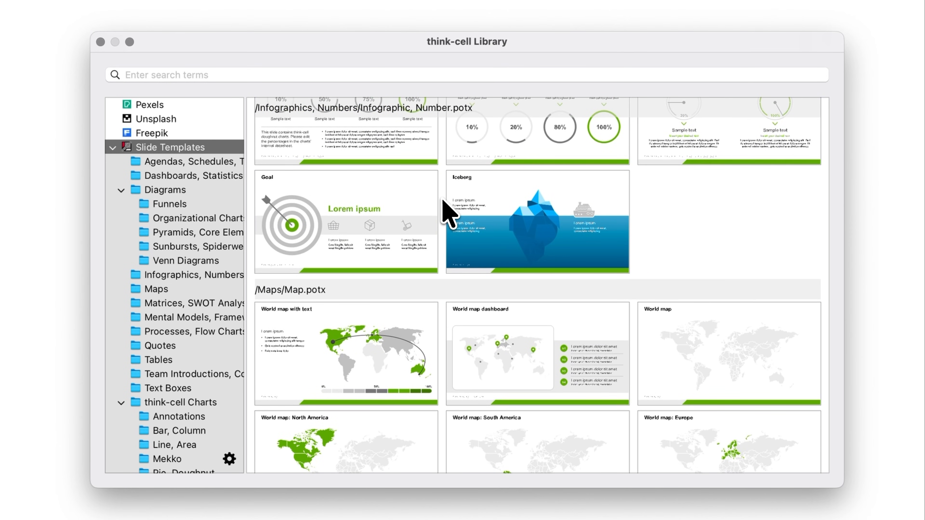
# Search Freepik for 'ocean' and insert the first fish-and-seaweed line-art illustration onto the slide
pyautogui.click(149, 105)
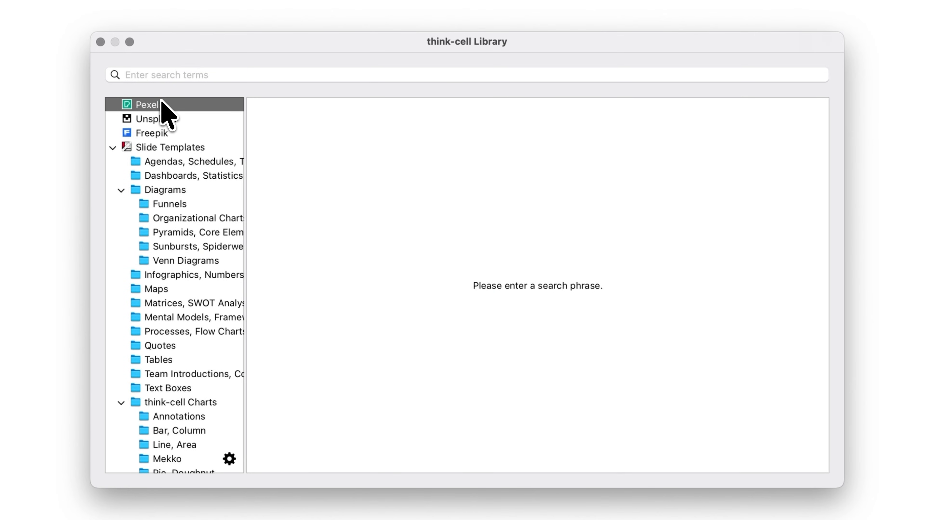
pyautogui.click(155, 133)
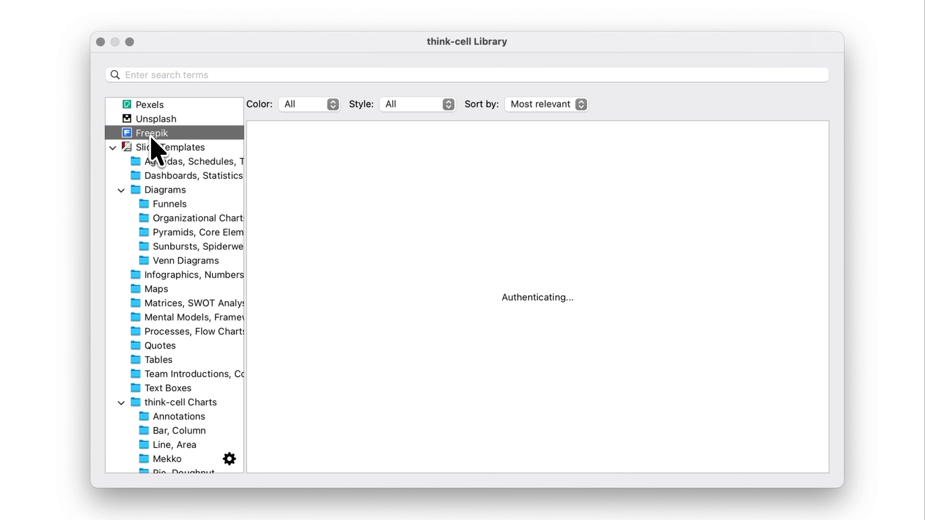
pyautogui.write('ocean')
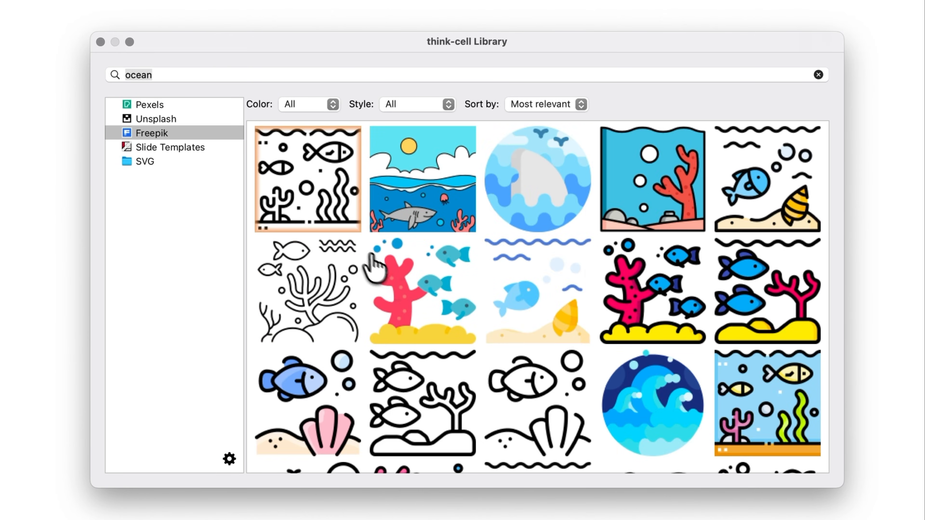
pyautogui.doubleClick(306, 179)
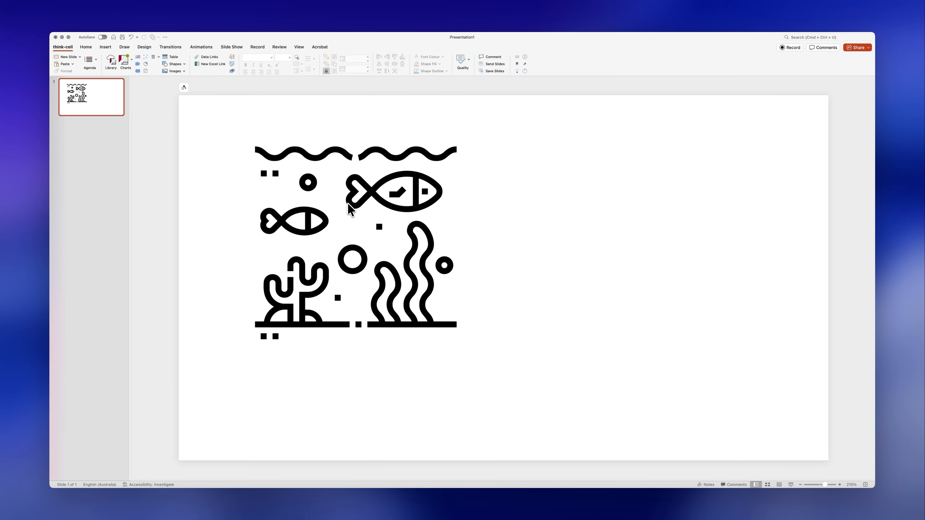
# Return to the blank PowerPoint presentation with the think-cell tab active
pyautogui.click(111, 63)
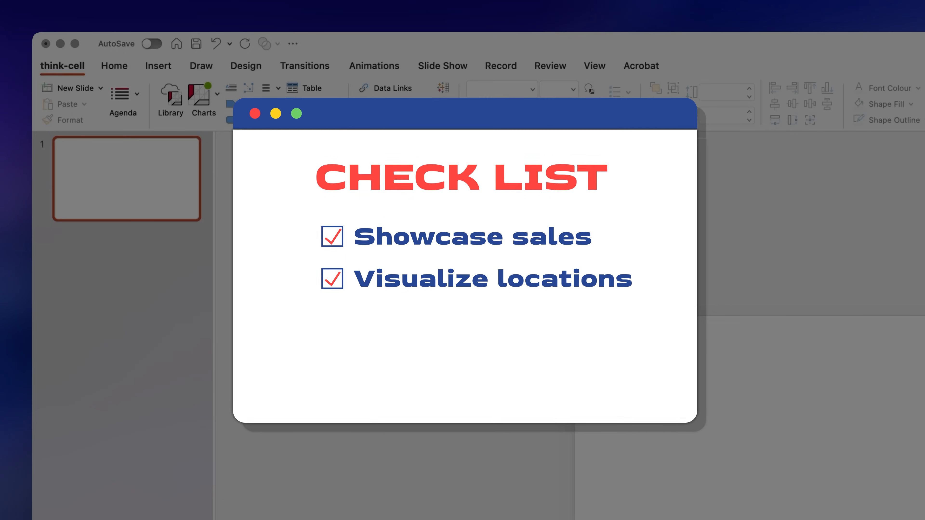
pyautogui.write('and mor')
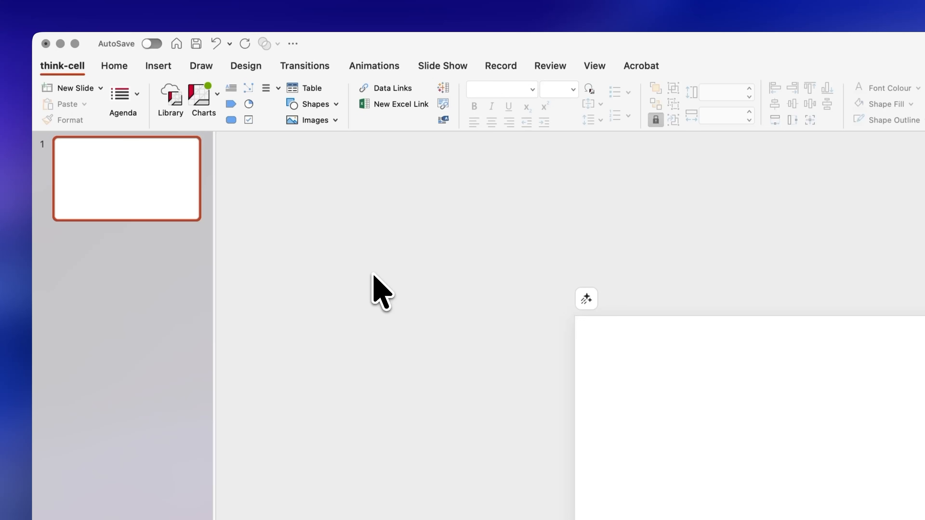
# From the think-cell Library Maps templates, insert the 'Map: Australia' slide
pyautogui.click(170, 97)
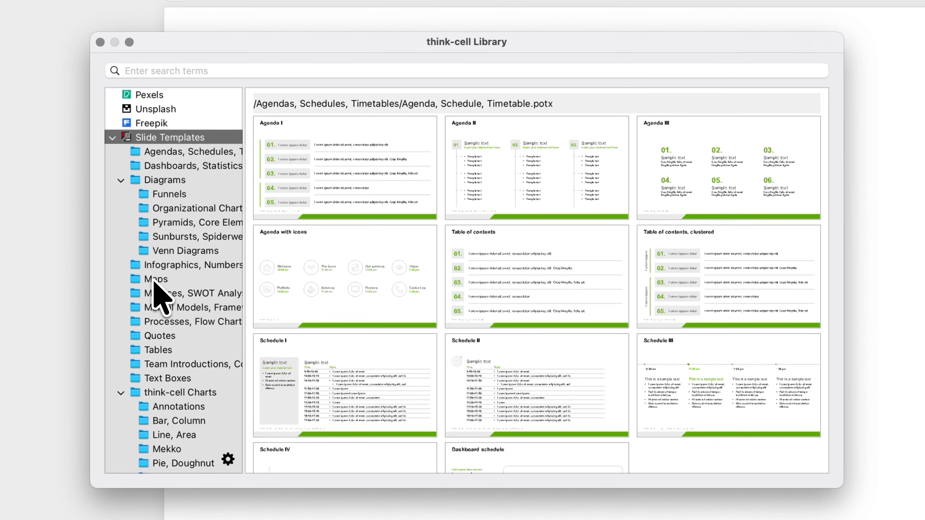
pyautogui.click(155, 279)
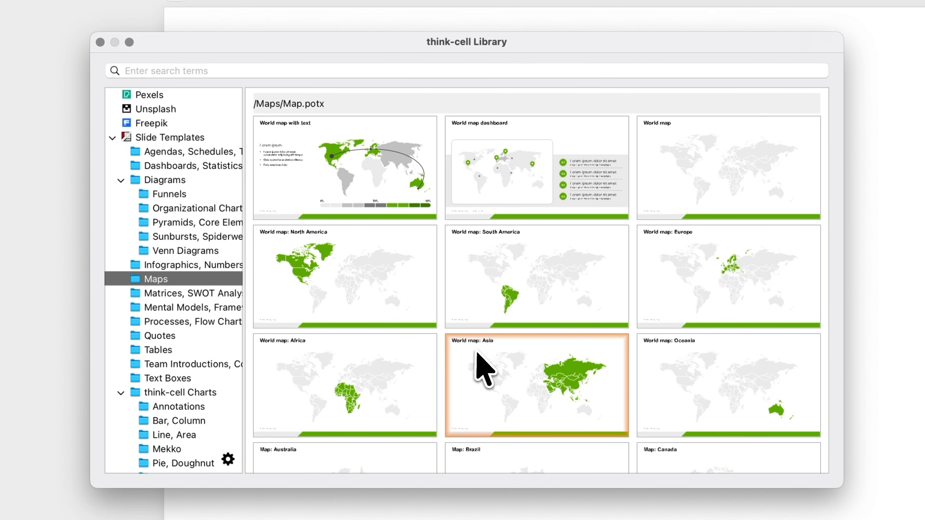
pyautogui.scroll(-3)
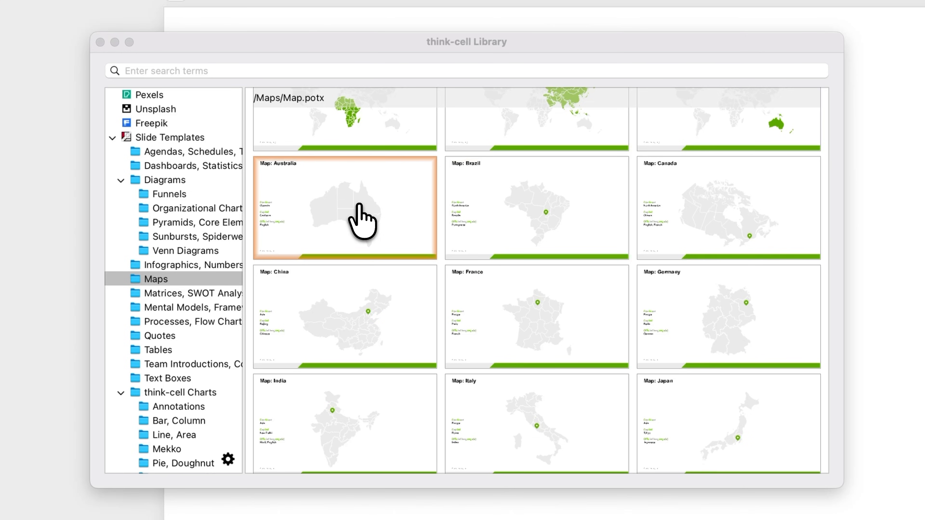
pyautogui.moveTo(365, 221)
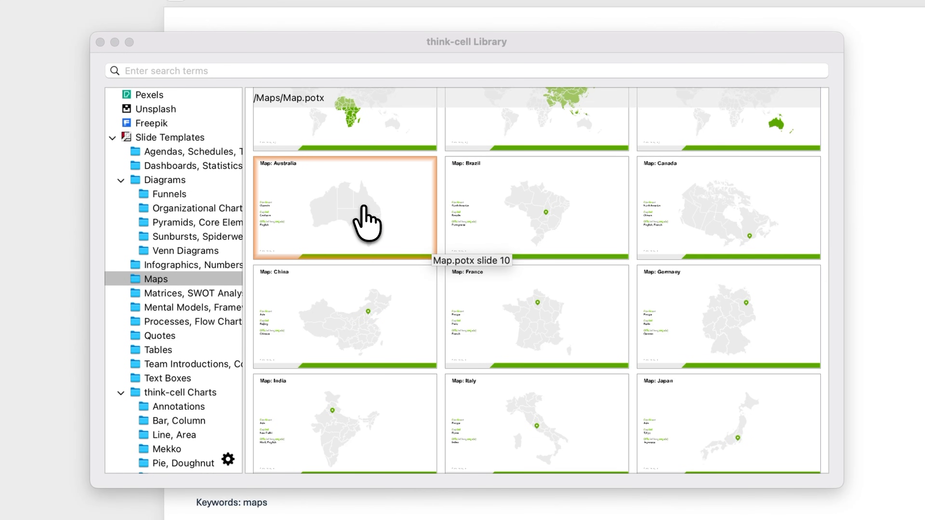
pyautogui.doubleClick(345, 208)
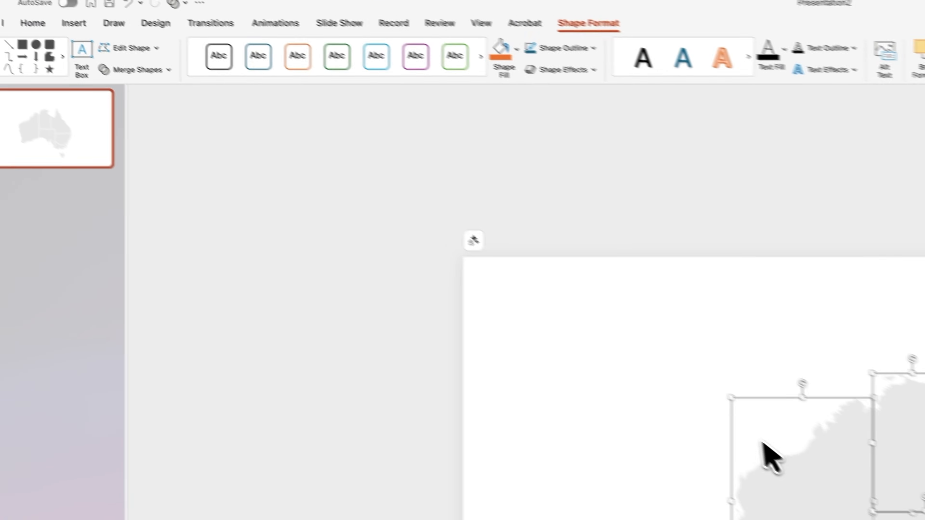
# Union the Australian state shapes into a single white silhouette
pyautogui.click(227, 117)
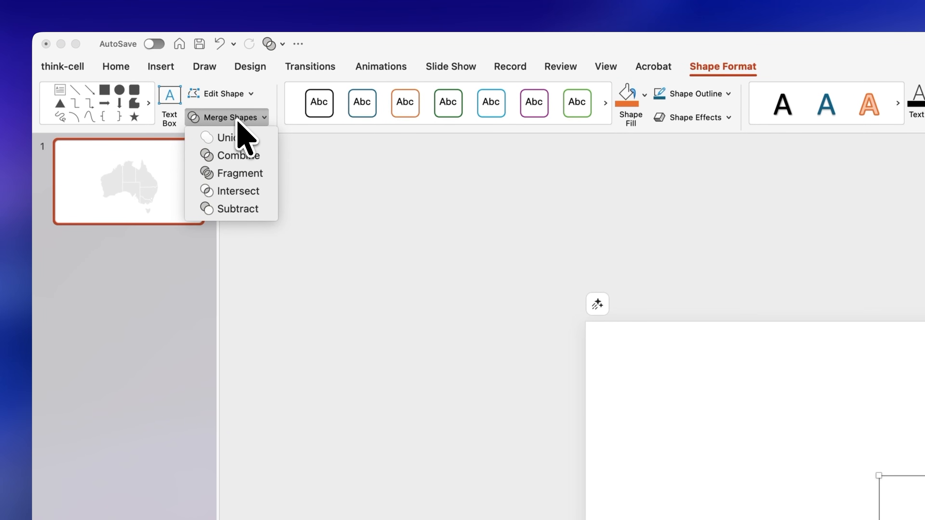
pyautogui.click(245, 156)
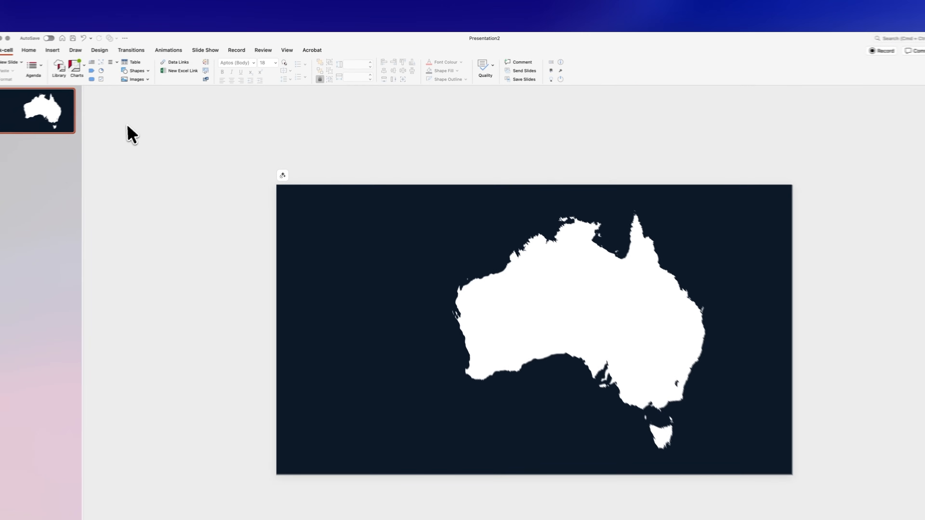
# Start a new blank presentation with an empty first slide
pyautogui.click(58, 69)
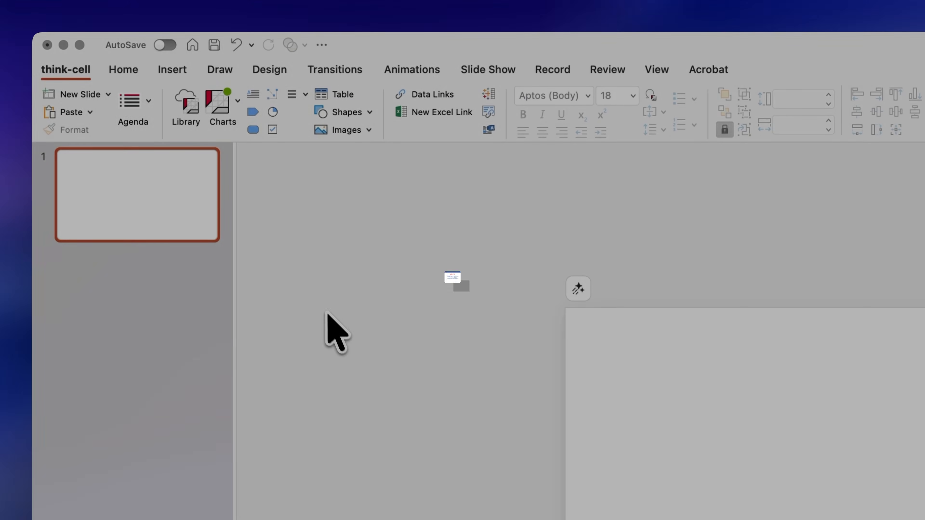
# From the think-cell Library Infographics, insert the '100 people' slide
pyautogui.click(184, 108)
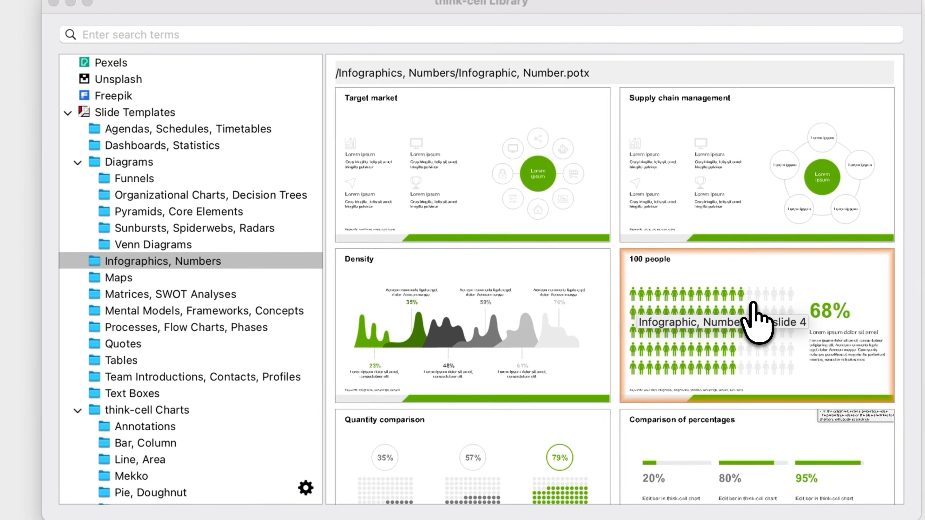
pyautogui.doubleClick(756, 324)
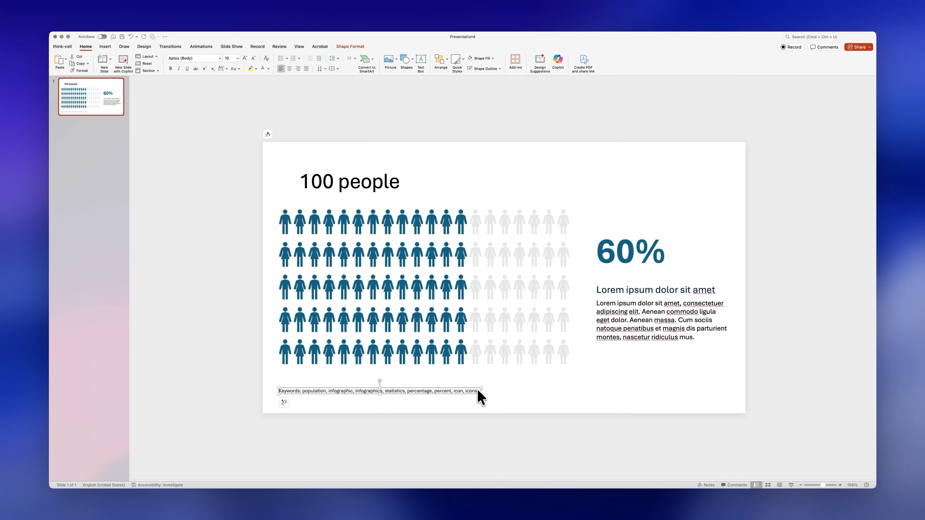
# Remove the title and keywords caption, then fill the left group of figures light green on dark grey icons
pyautogui.click(349, 181)
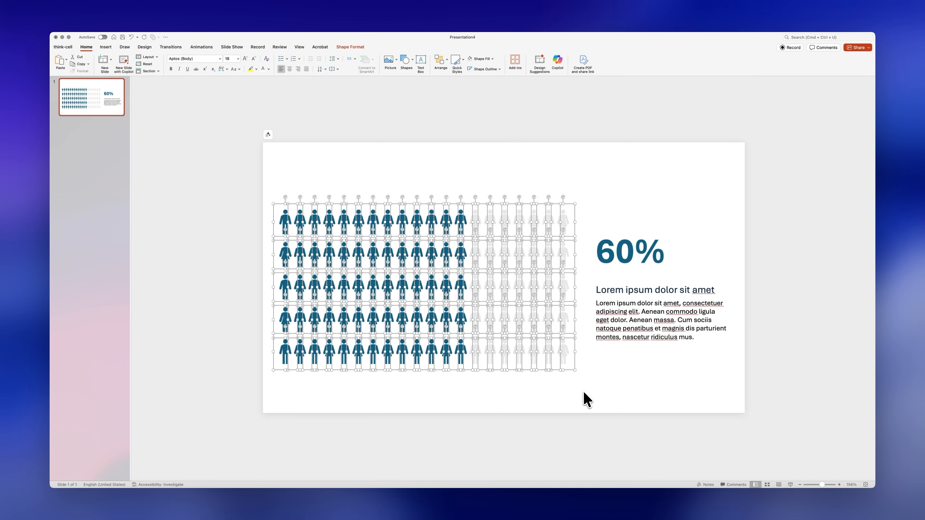
pyautogui.click(492, 58)
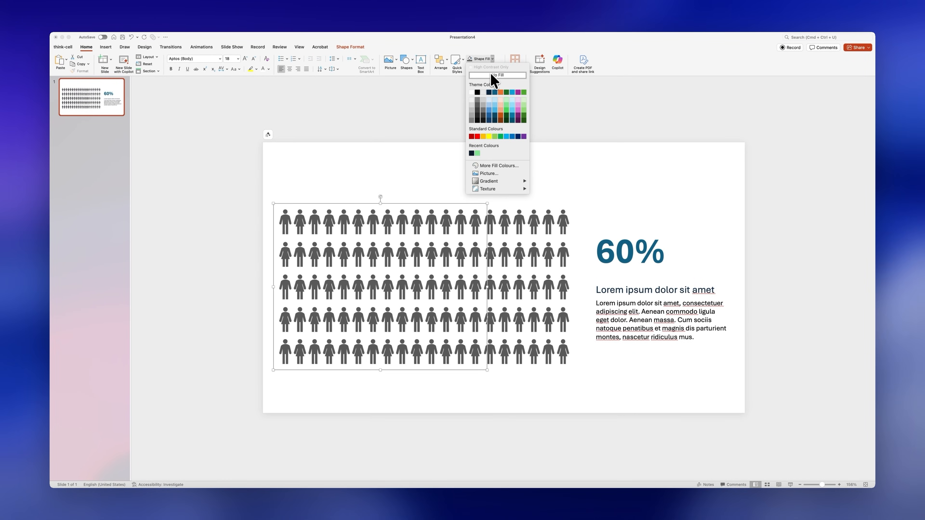
pyautogui.click(478, 153)
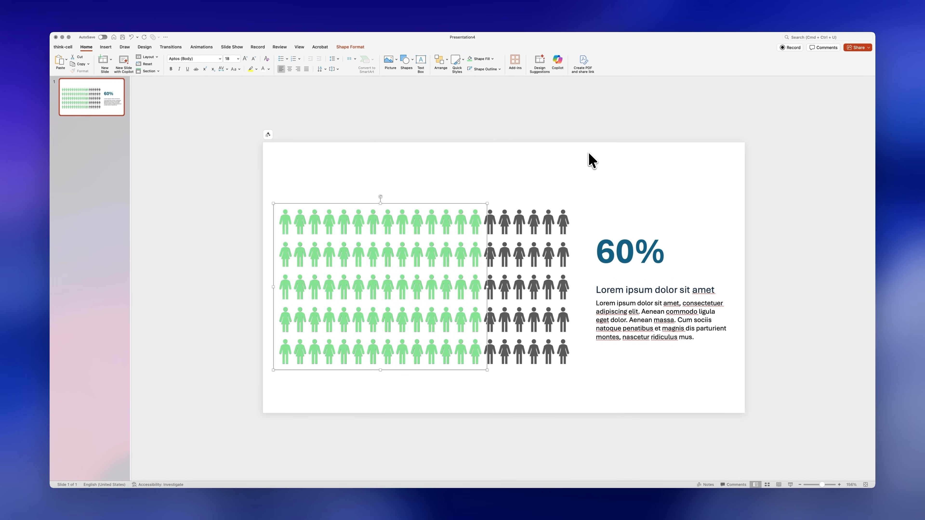
pyautogui.click(222, 126)
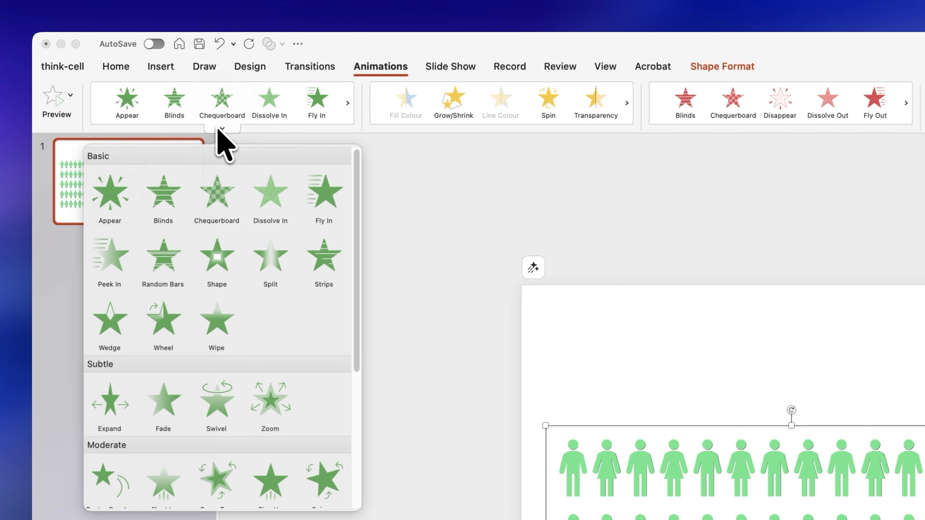
# Give the green figures an entrance animation set to start With Previous
pyautogui.click(216, 324)
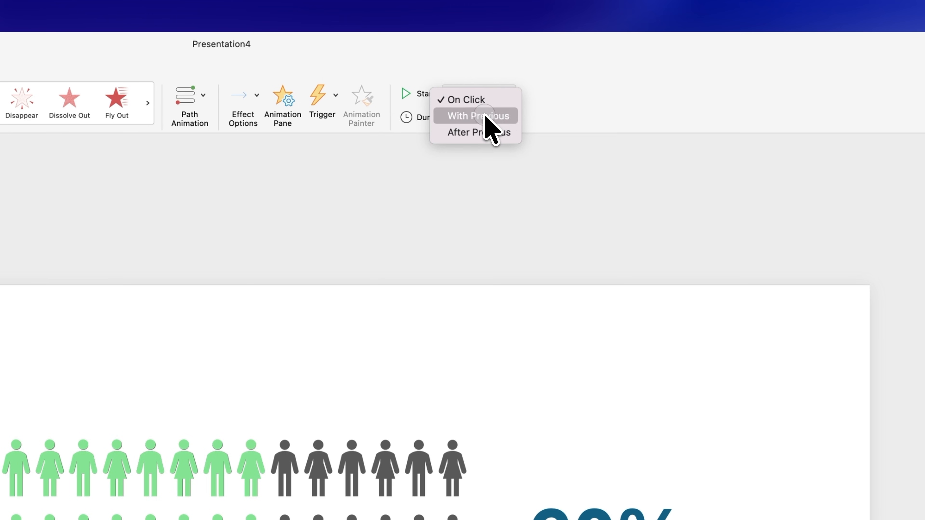
pyautogui.click(478, 116)
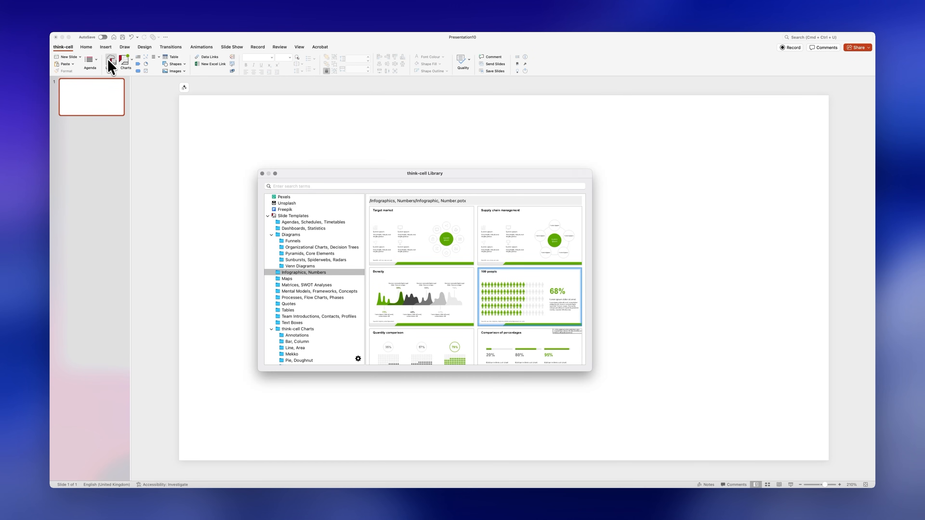
# Search the think-cell Library for 'sunburst' to find the illustrative sunburst diagram
pyautogui.write('sunburst')
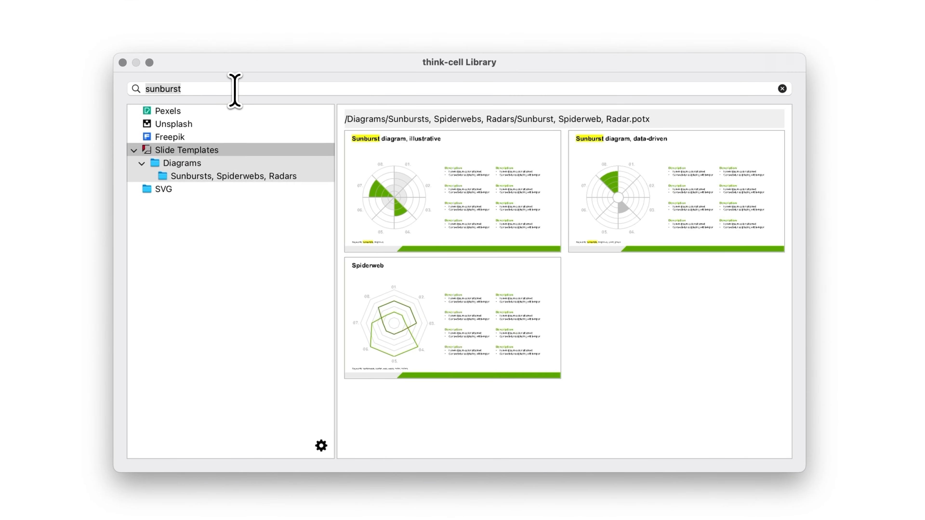
pyautogui.moveTo(437, 203)
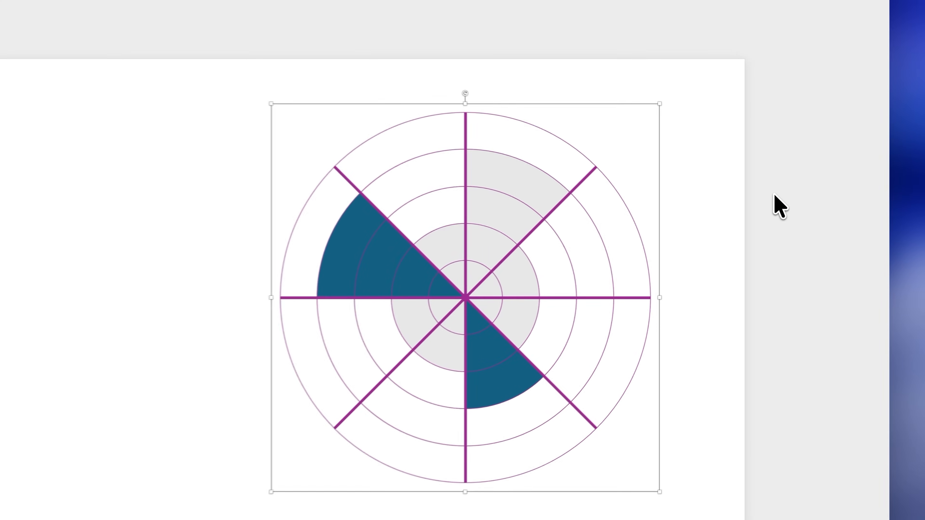
# Make the slide black, colour the sunburst lines light blue and clear the ring fills except one wedge
pyautogui.click(873, 172)
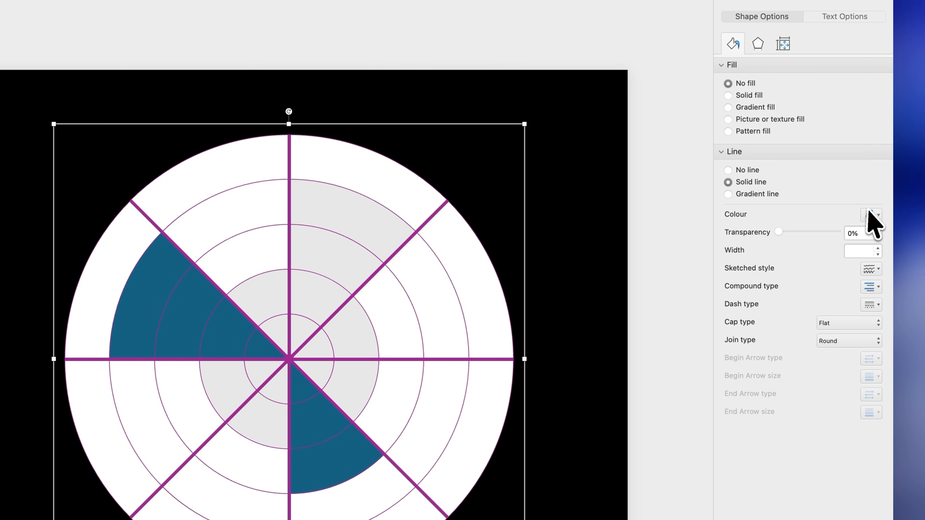
pyautogui.click(728, 95)
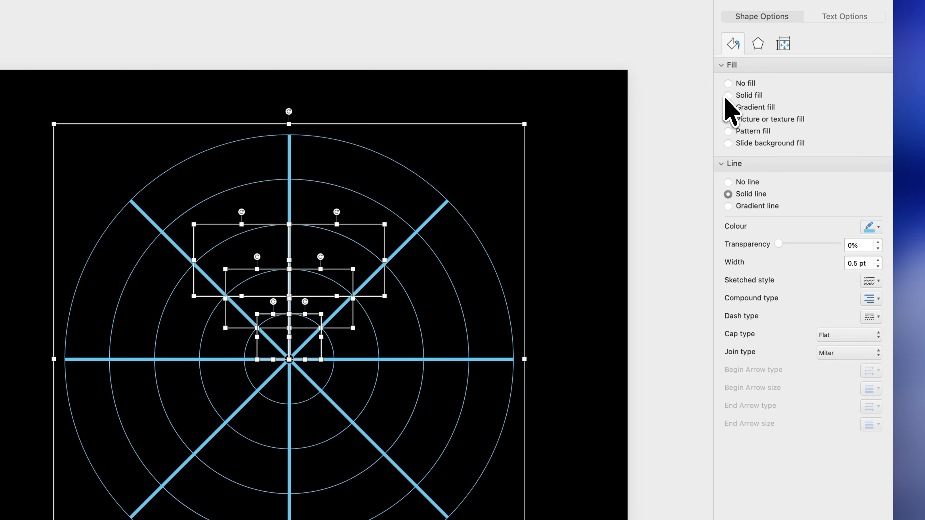
pyautogui.click(729, 94)
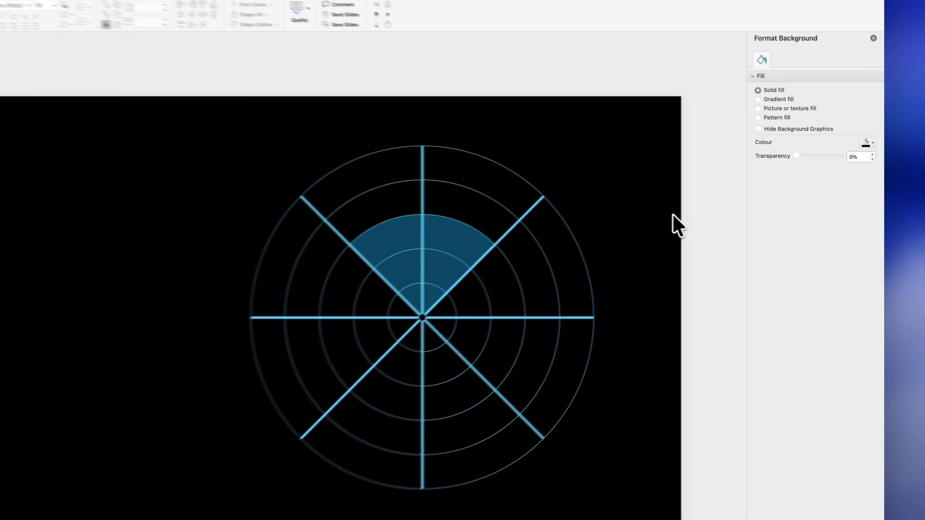
# Give the circle a black-to-black radial gradient fill with the end stop fully transparent
pyautogui.click(176, 63)
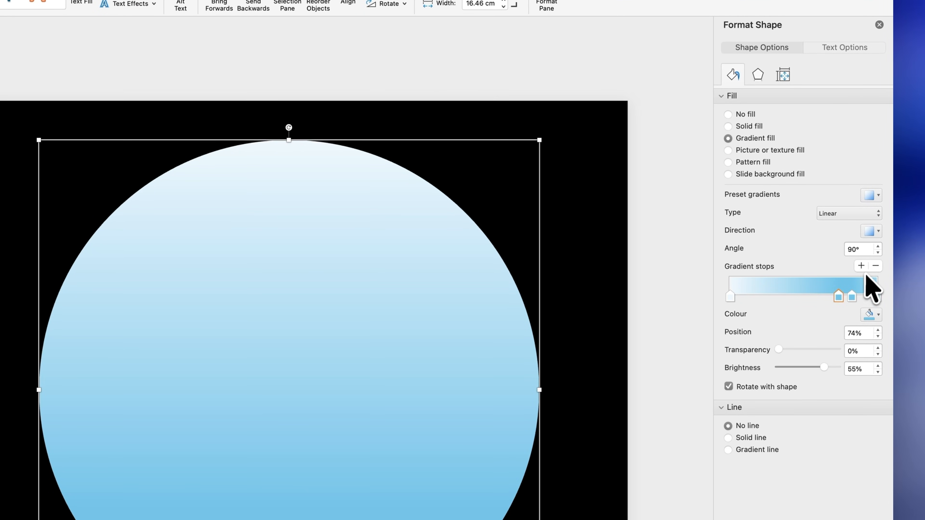
pyautogui.click(875, 266)
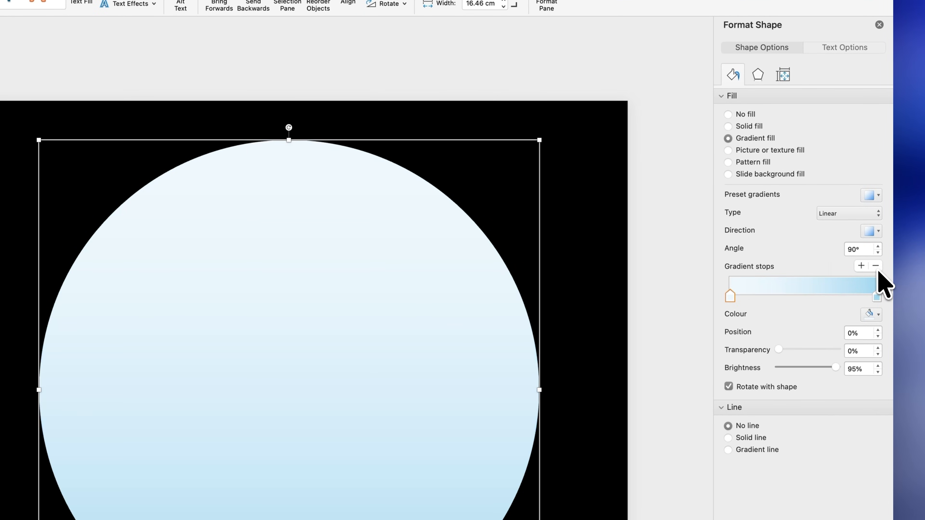
pyautogui.click(878, 313)
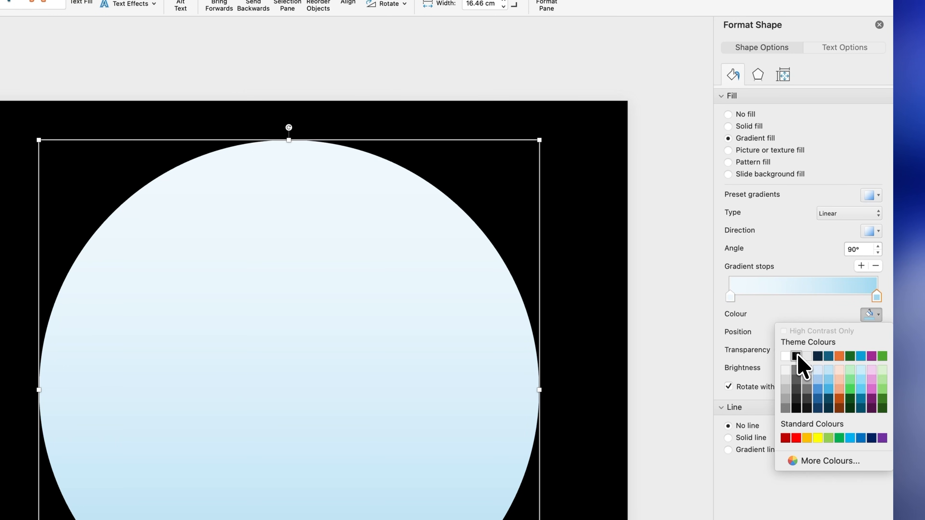
pyautogui.click(796, 355)
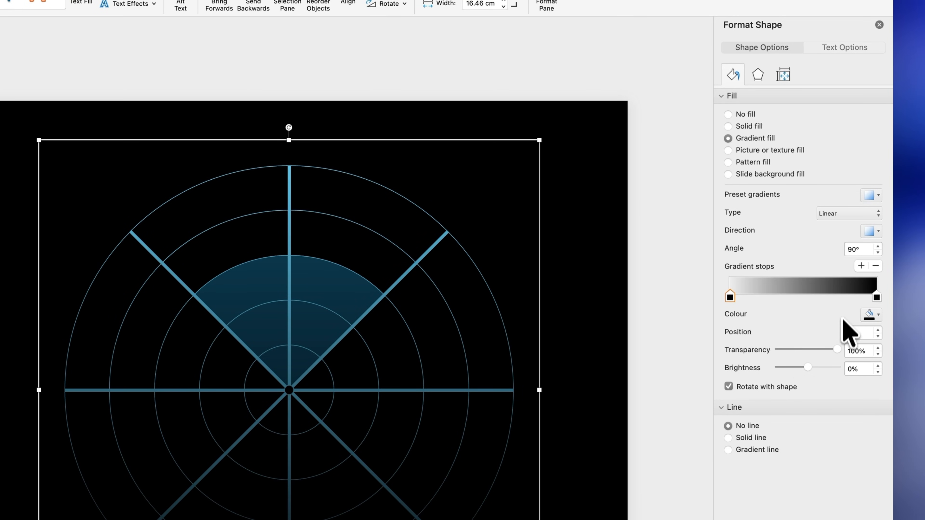
pyautogui.click(848, 213)
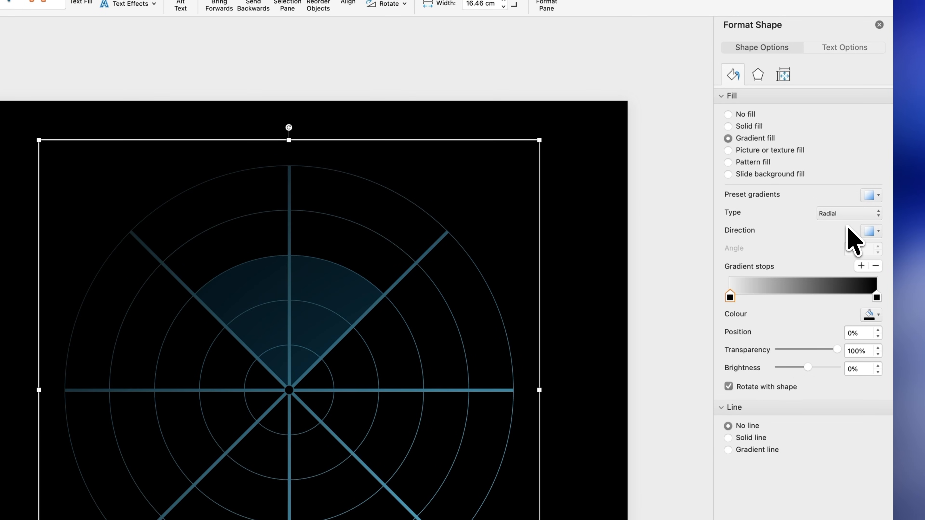
pyautogui.click(870, 231)
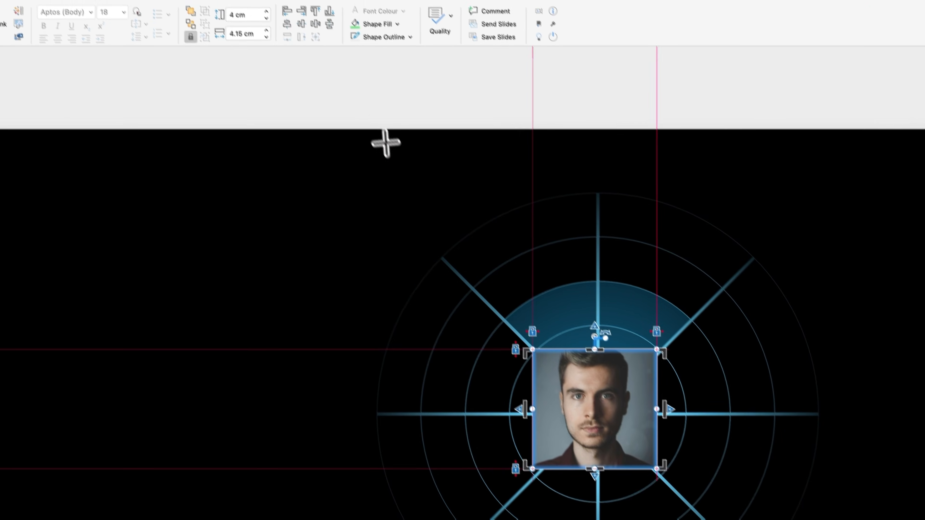
# Crop the portrait photo to an oval and review its picture adjustment settings
pyautogui.click(669, 83)
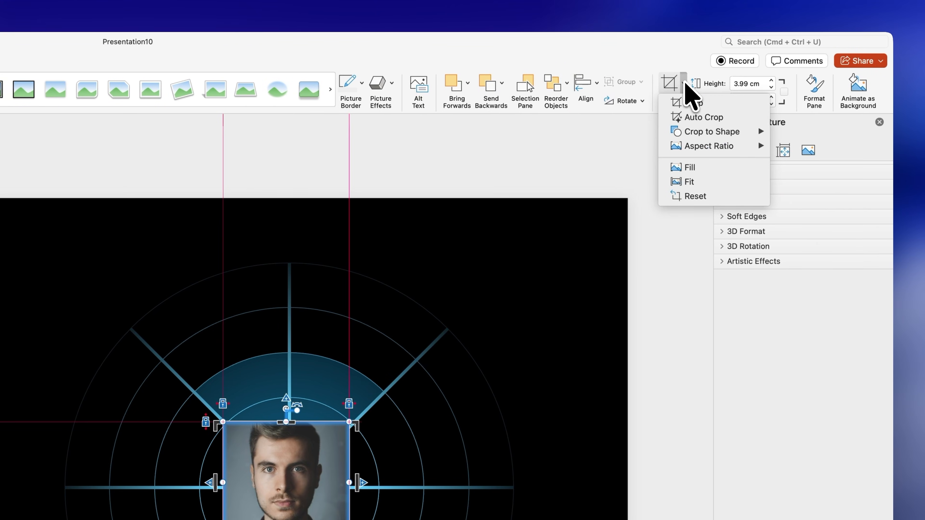
pyautogui.click(711, 131)
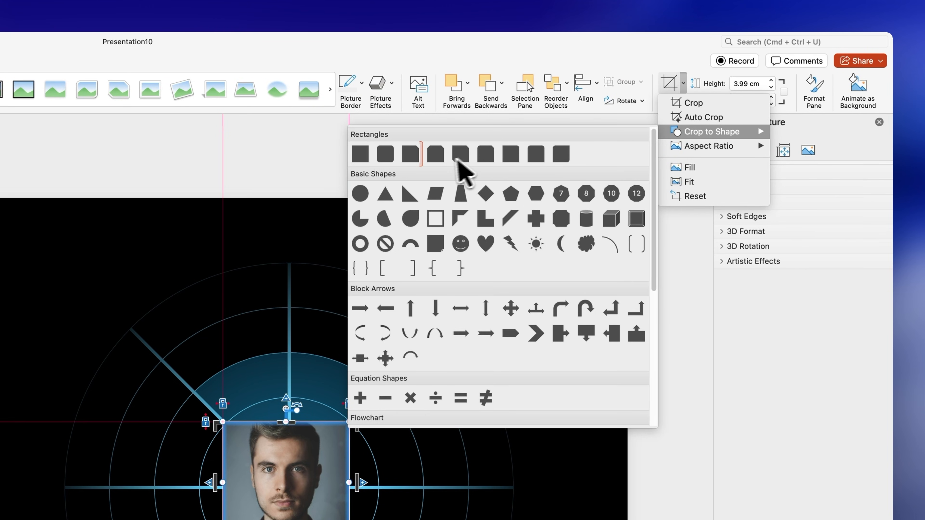
pyautogui.click(360, 193)
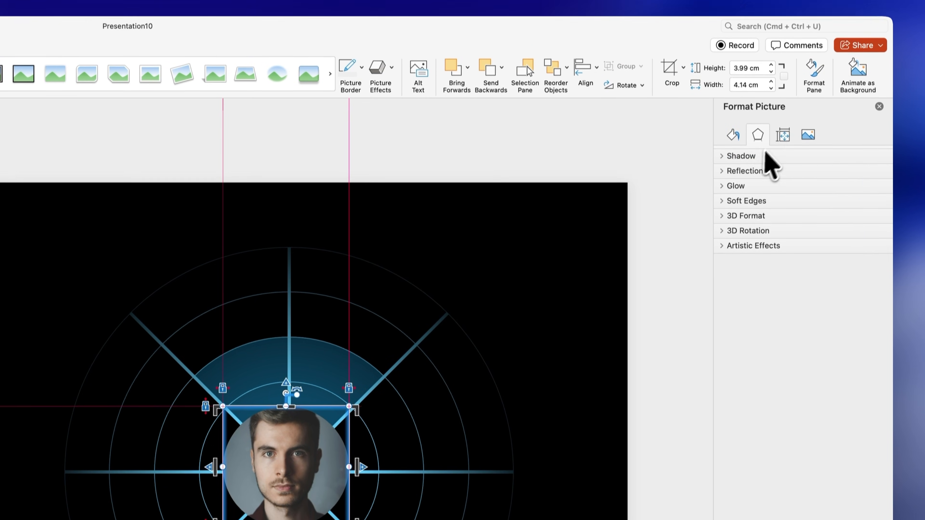
pyautogui.click(808, 134)
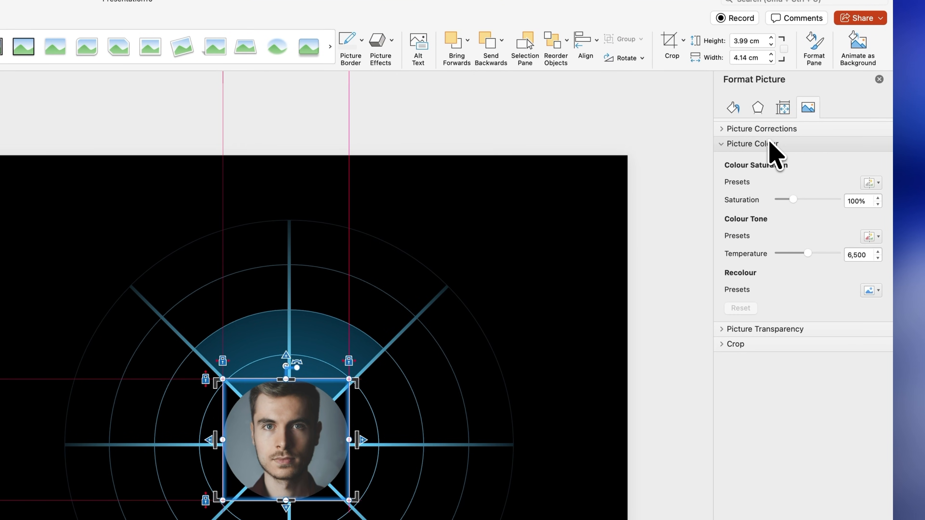
pyautogui.click(870, 289)
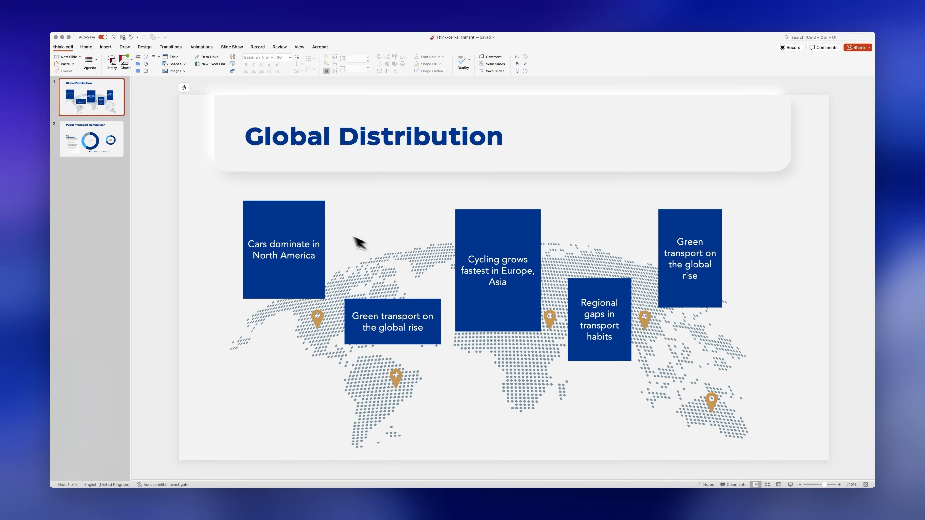
# Give the five map boxes the same width and line them up evenly in a row
pyautogui.click(497, 232)
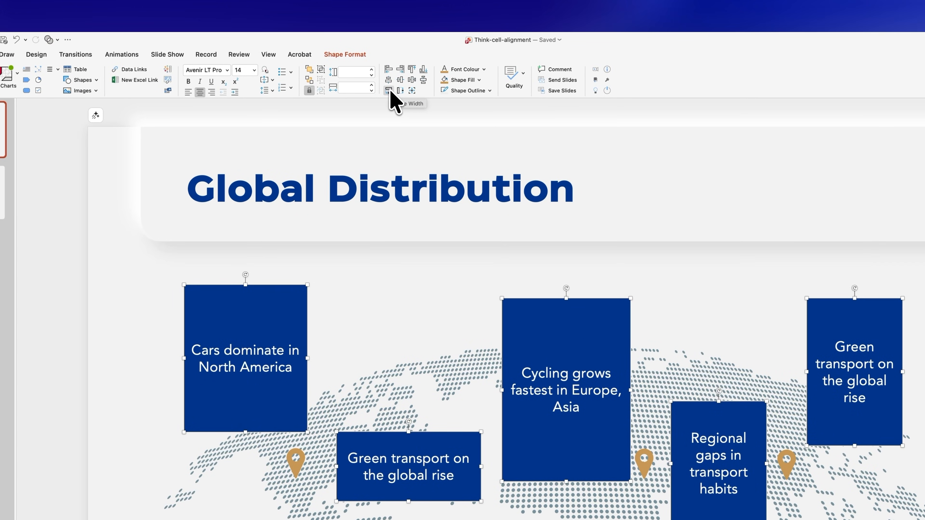
pyautogui.click(400, 90)
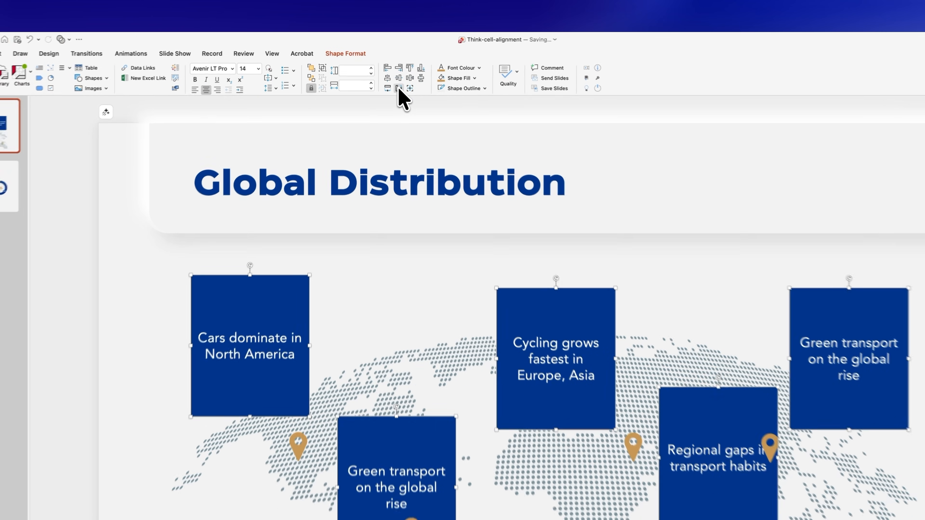
pyautogui.click(91, 139)
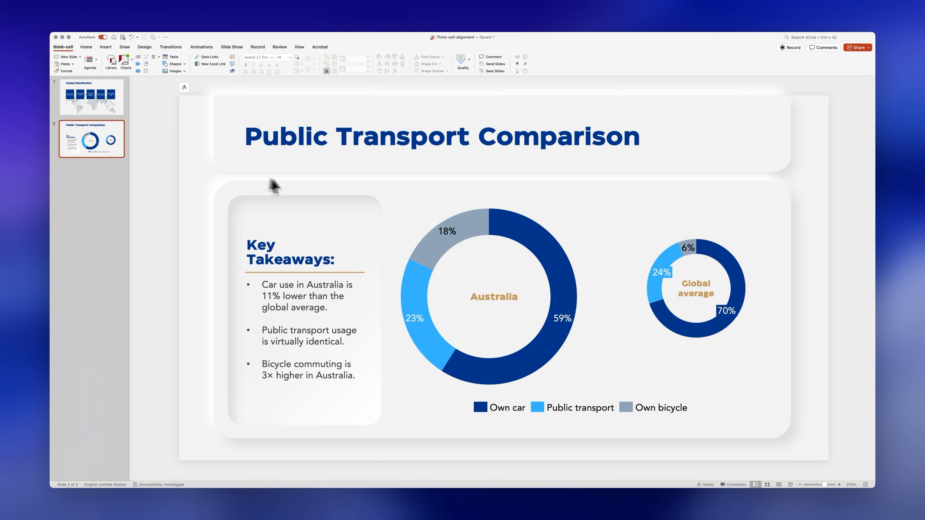
# On the Public Transport slide, select the Australia and Global average donuts for same-size alignment
pyautogui.click(489, 295)
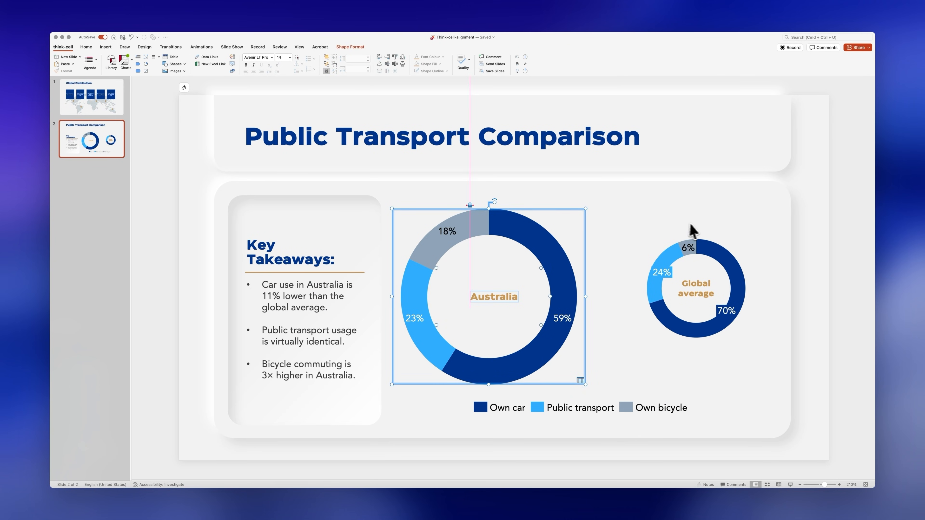
pyautogui.click(694, 288)
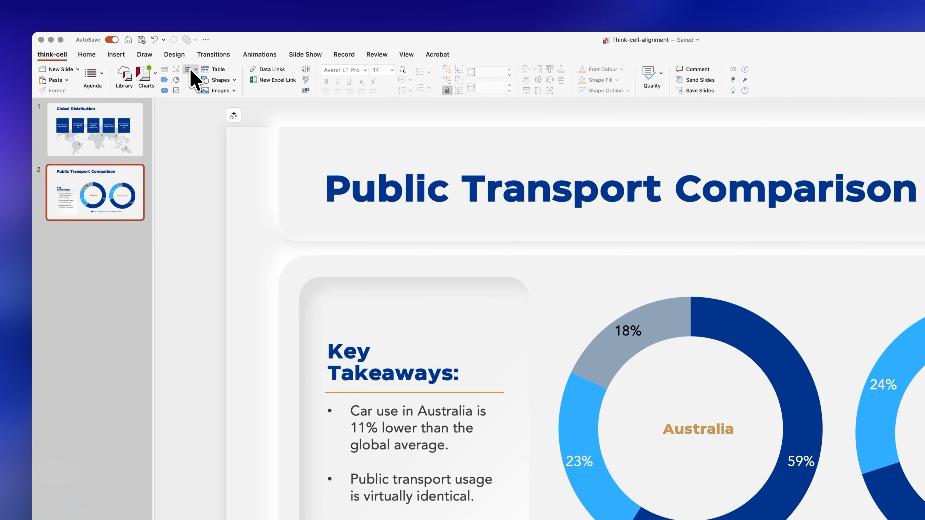
# Use think-cell Send Slides with PDF, zip and think-cell link enabled and compose the email
pyautogui.click(189, 70)
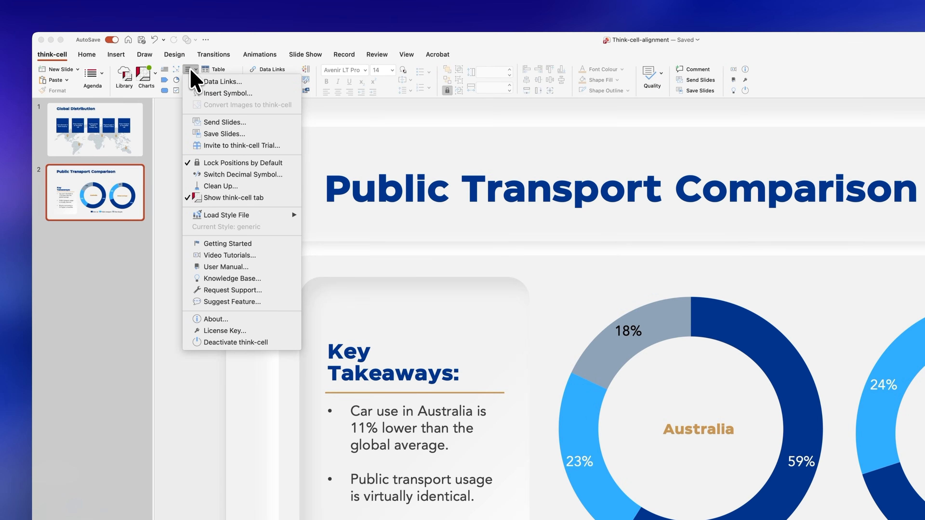
pyautogui.click(225, 121)
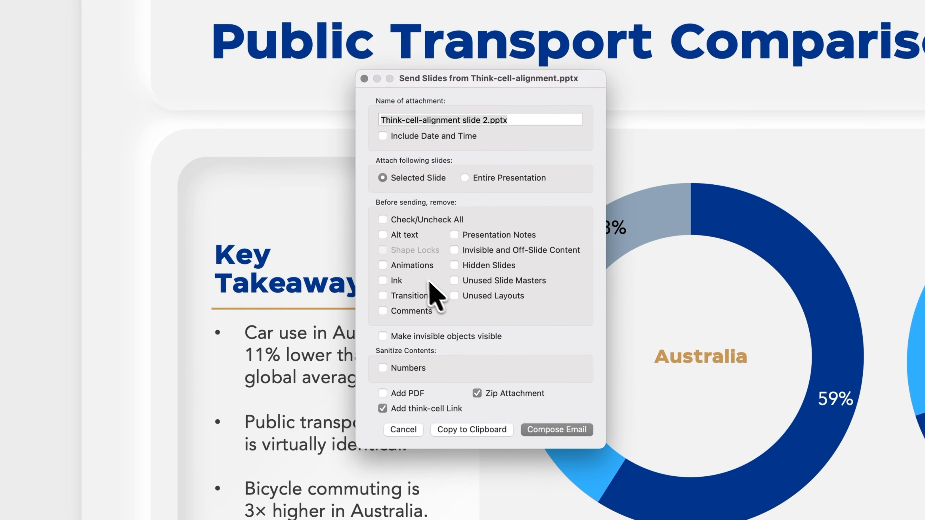
pyautogui.moveTo(478, 410)
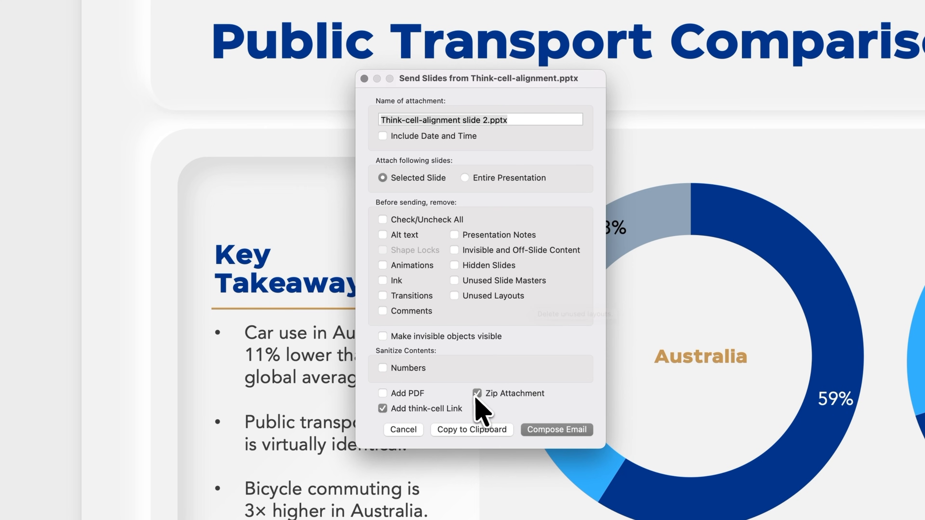
pyautogui.moveTo(466, 407)
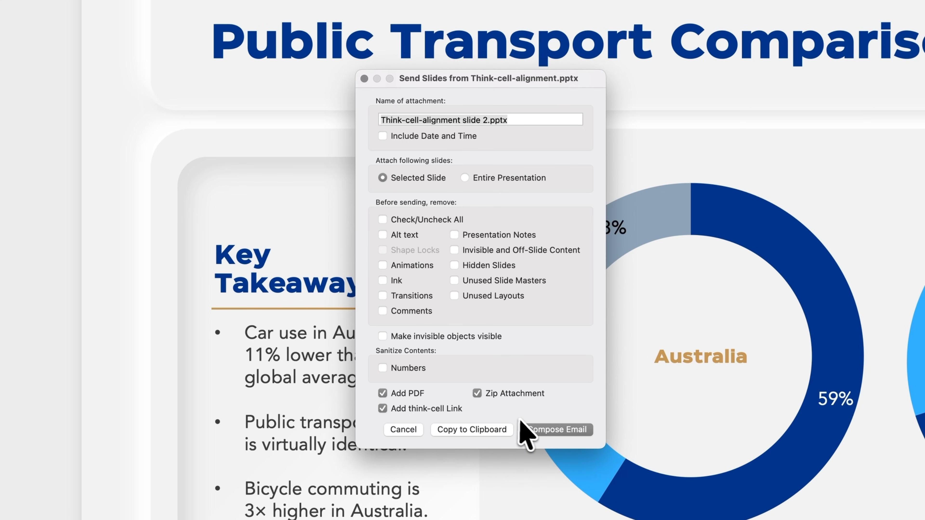
pyautogui.click(555, 429)
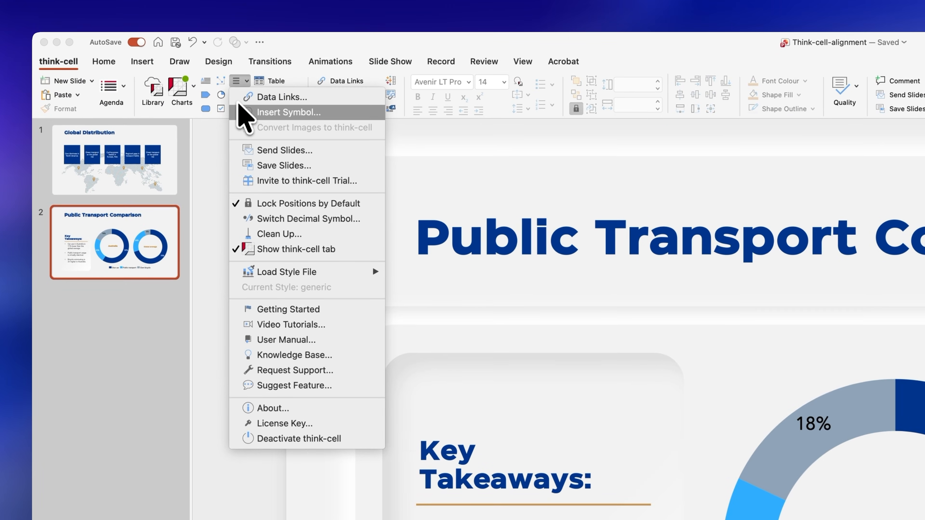
# Run think-cell Clean Up on the entire presentation including hidden slides, then view the trial page
pyautogui.click(279, 234)
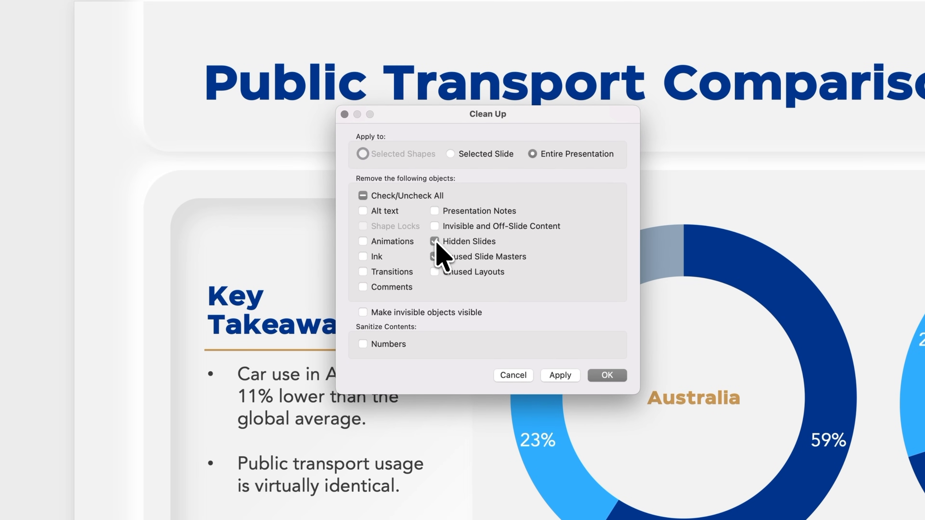
pyautogui.click(436, 241)
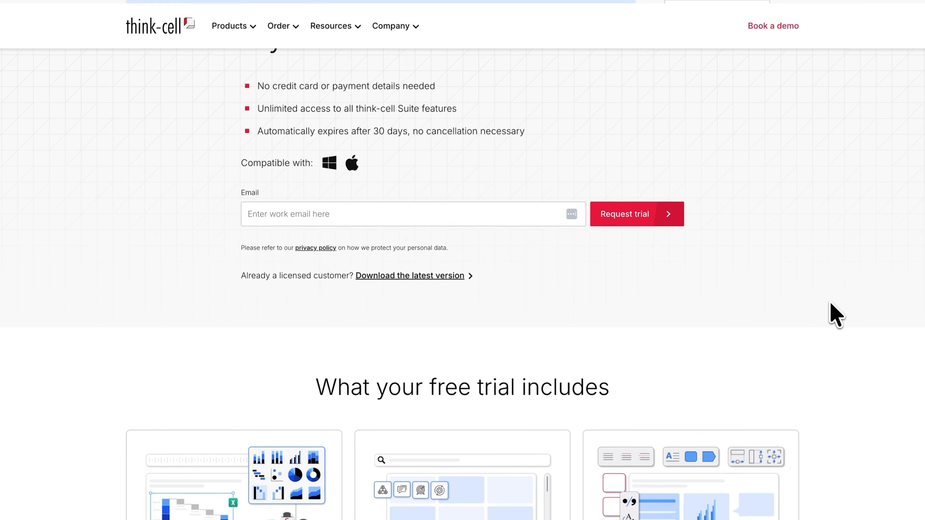
pyautogui.scroll(-3)
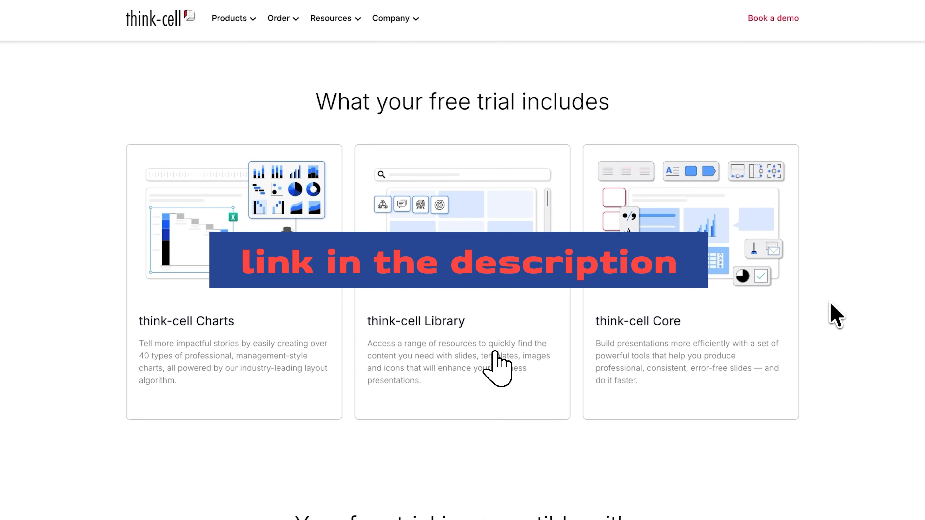